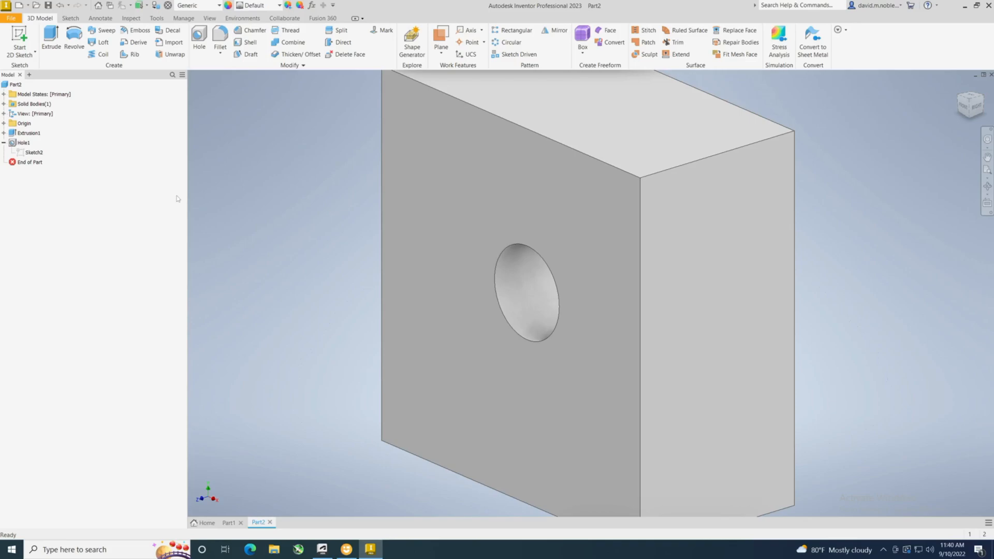
# Bring the whole drilled block into view and deselect its front face.
pyautogui.click(416, 319)
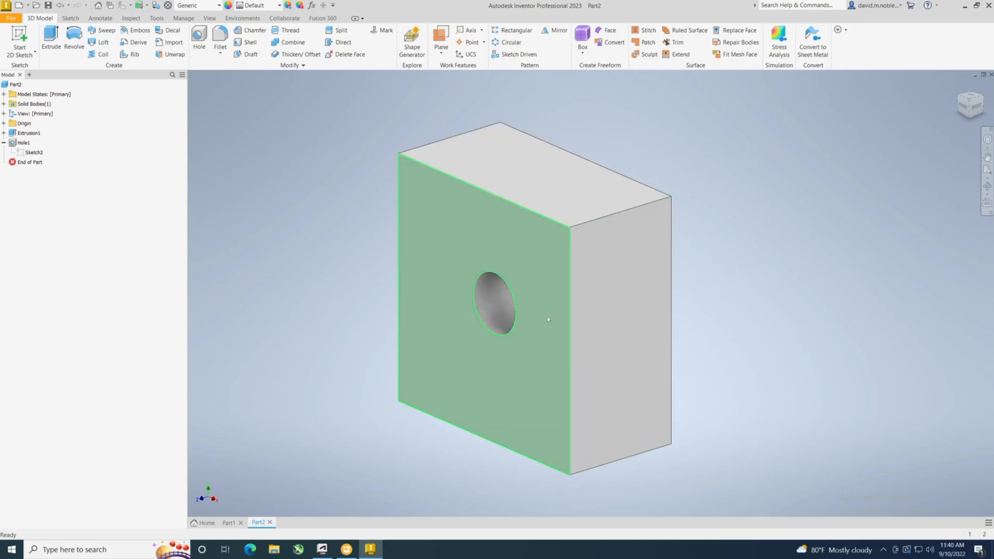
pyautogui.moveTo(491, 220)
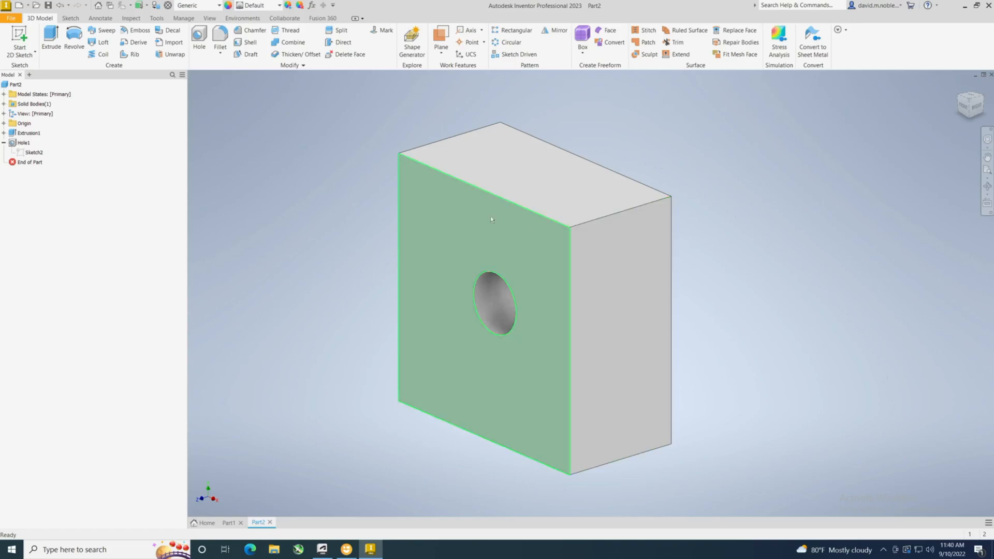
pyautogui.click(229, 181)
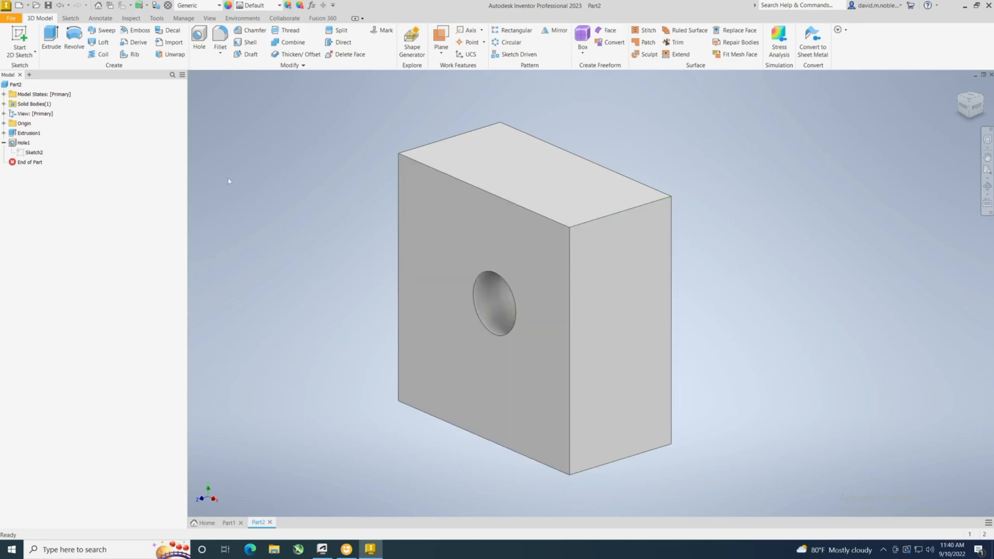
pyautogui.moveTo(400, 228)
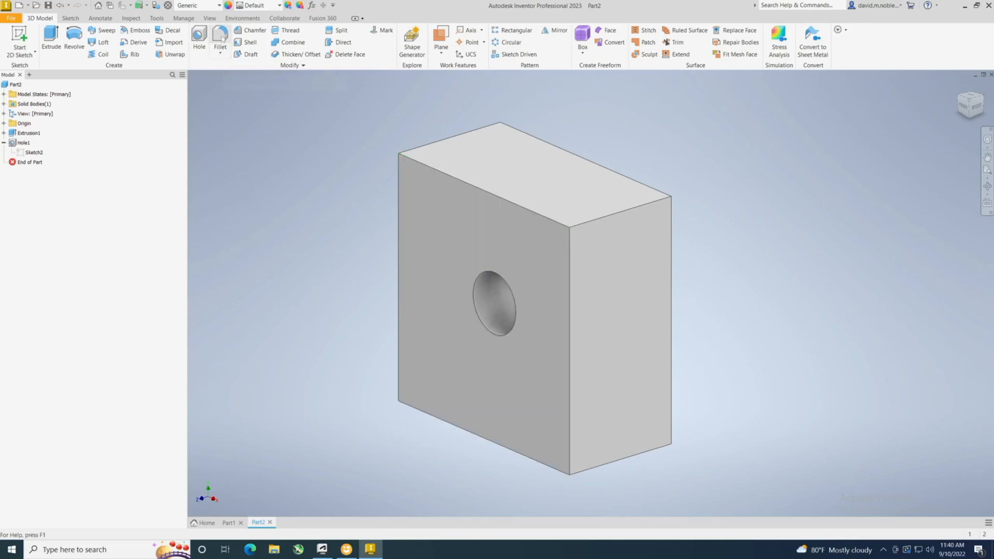
pyautogui.moveTo(219, 36)
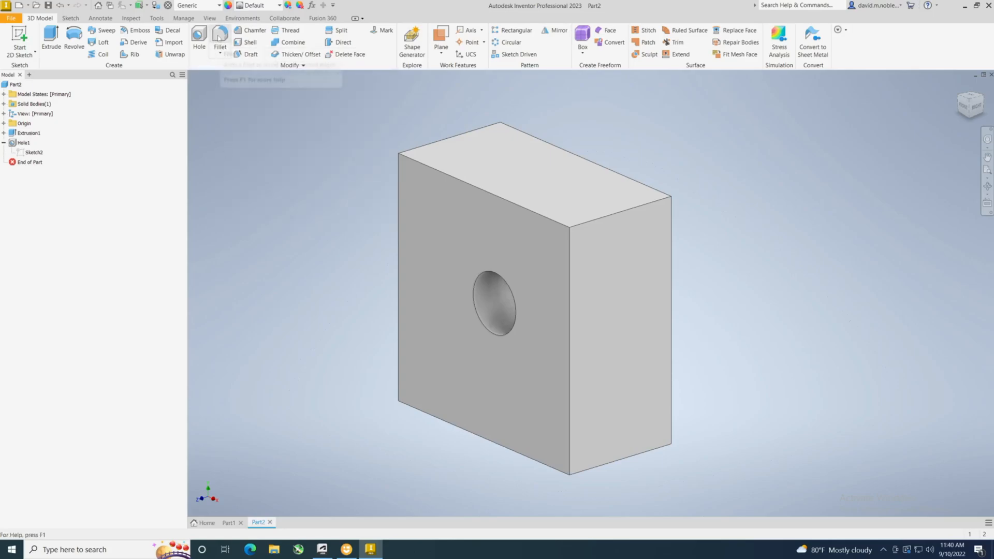
pyautogui.moveTo(220, 36)
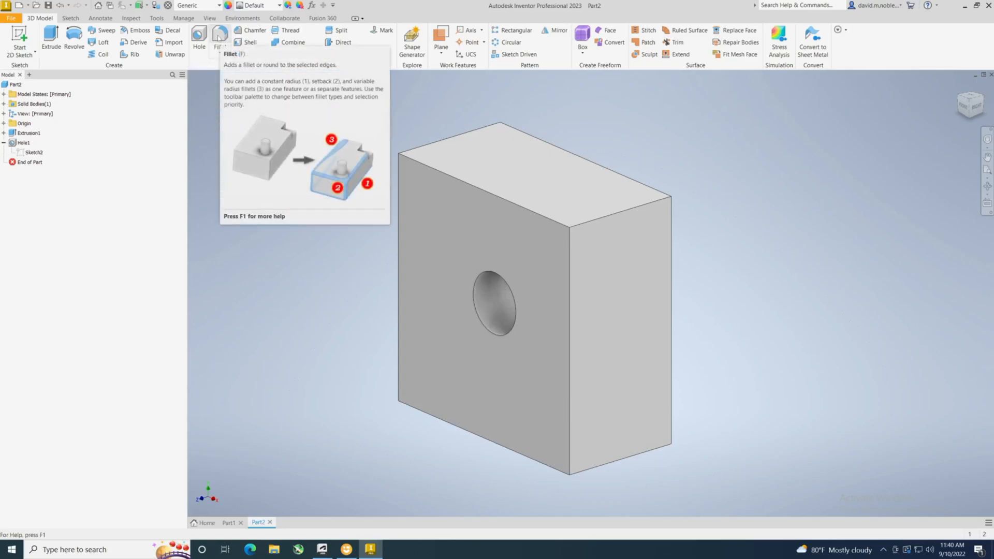
# Fillet the hole's front circular edge at 0.25 in, creating Fillet1.
pyautogui.click(219, 37)
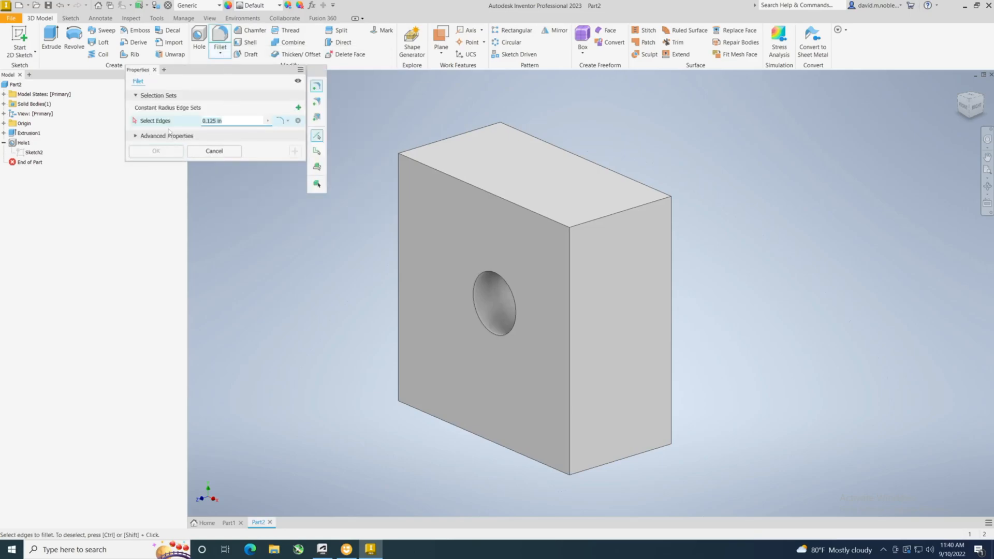
pyautogui.moveTo(451, 335)
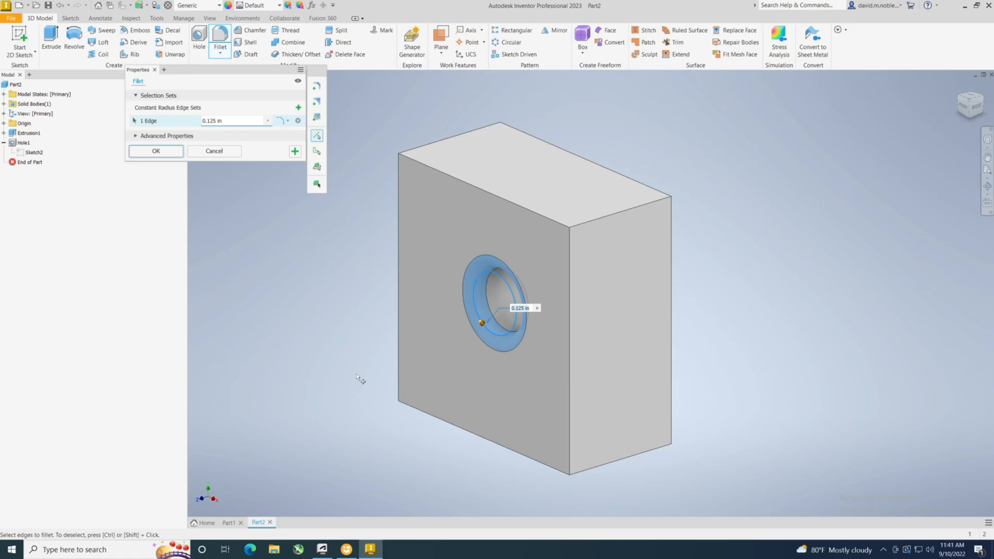
pyautogui.moveTo(386, 377)
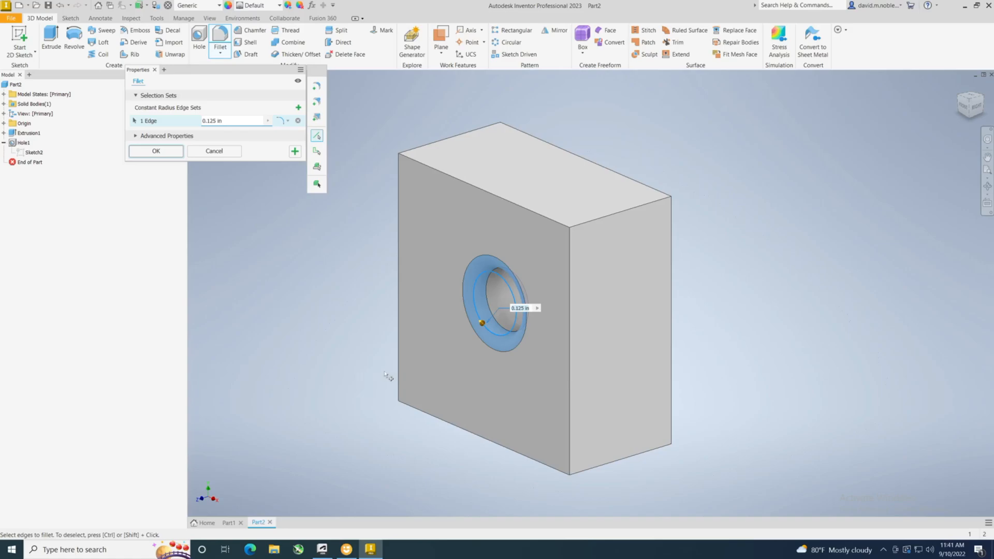
pyautogui.moveTo(520, 314)
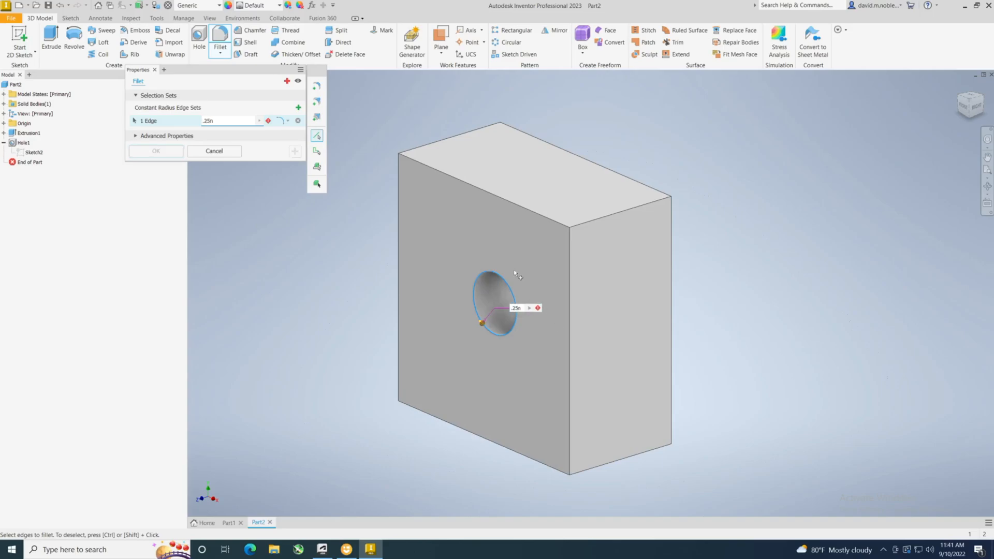
pyautogui.moveTo(521, 308)
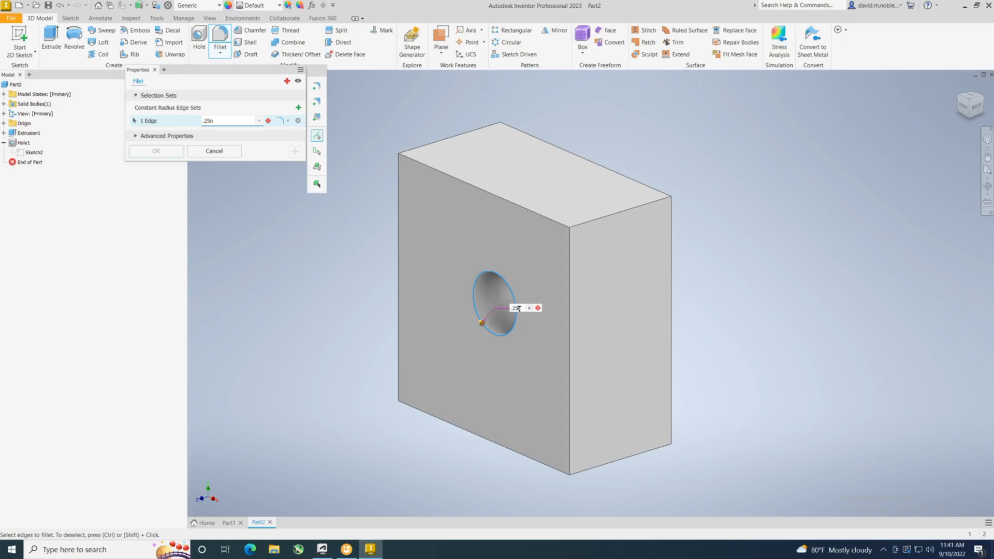
pyautogui.click(155, 151)
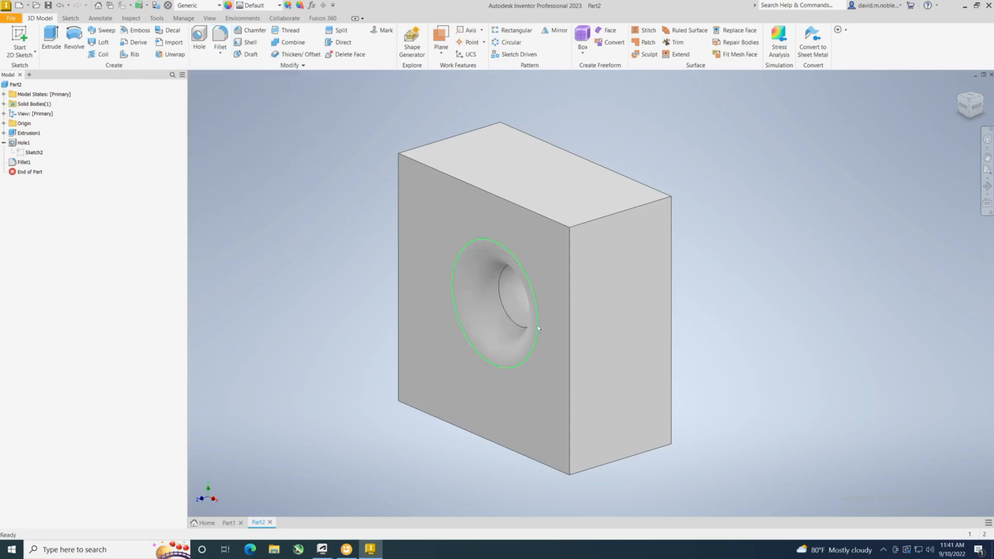
# Reopen Fillet1, reconfirm its 0.25 in radius on the hole edge, and deselect.
pyautogui.click(149, 189)
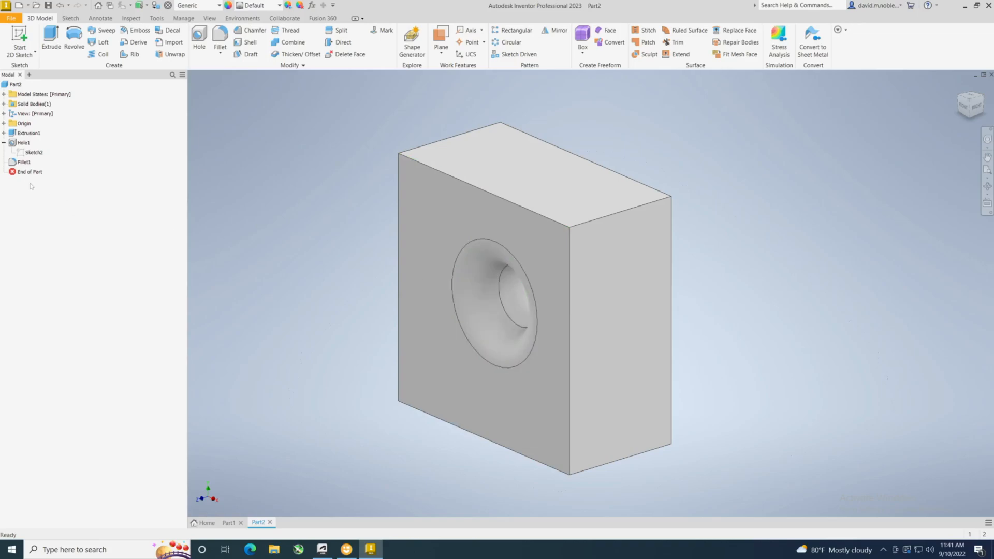
pyautogui.rightClick(25, 162)
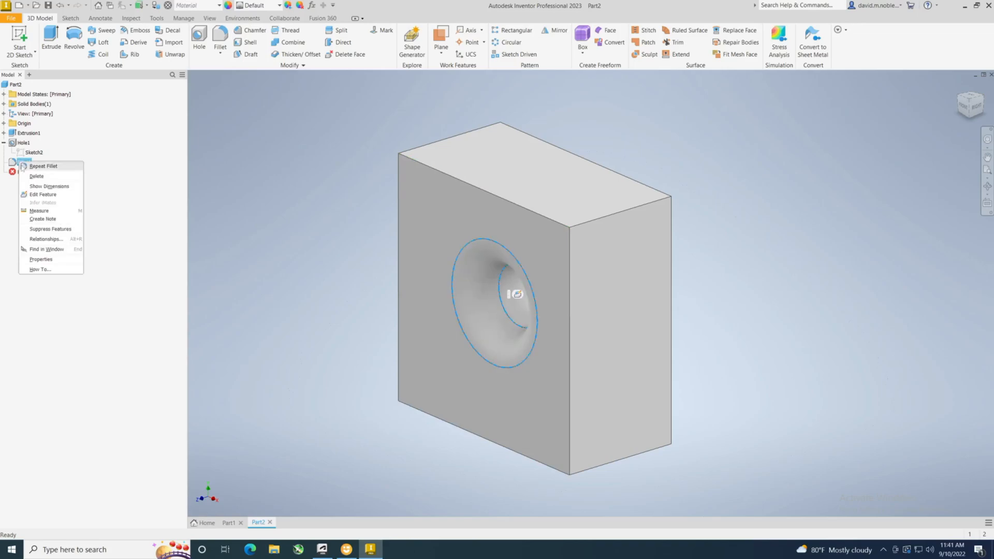
pyautogui.moveTo(43, 195)
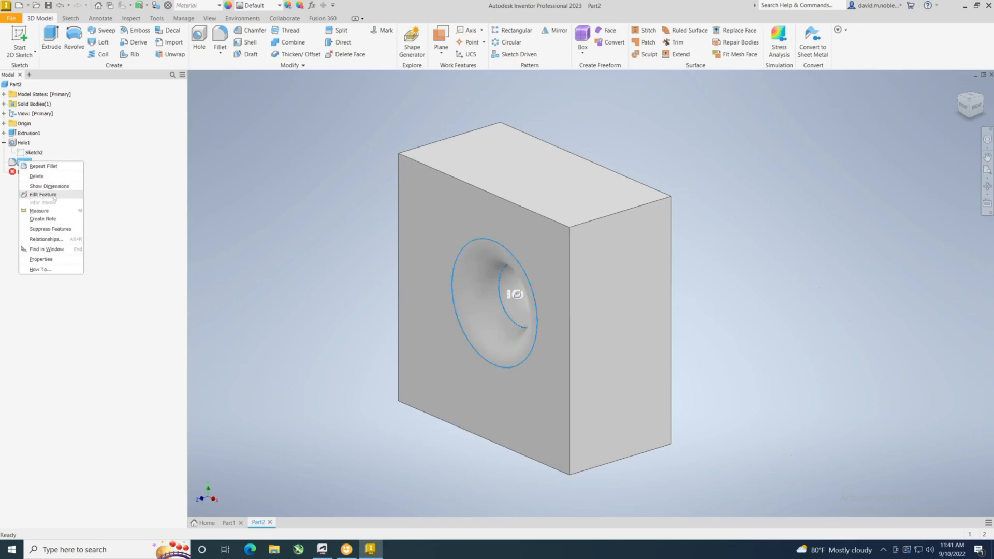
pyautogui.click(43, 194)
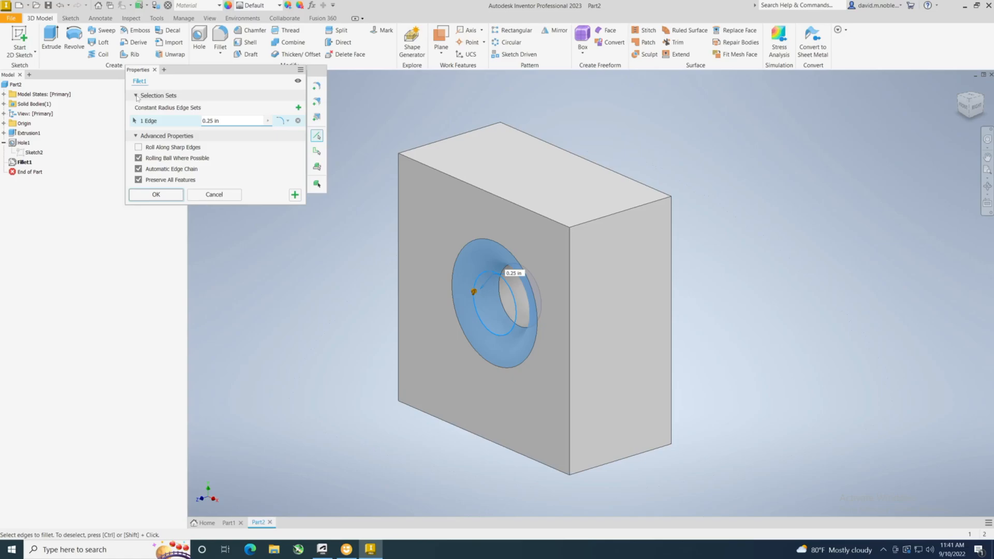
pyautogui.click(137, 96)
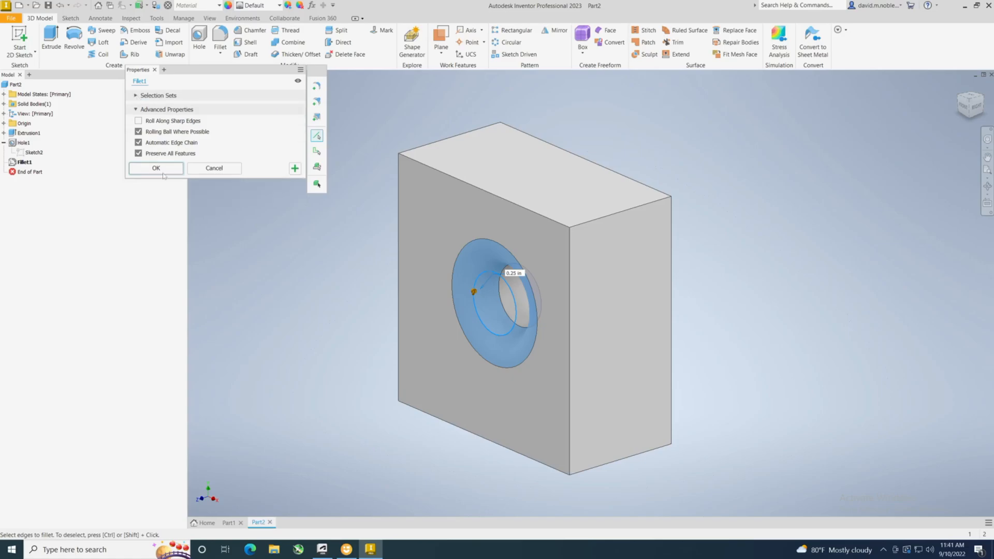
pyautogui.click(155, 168)
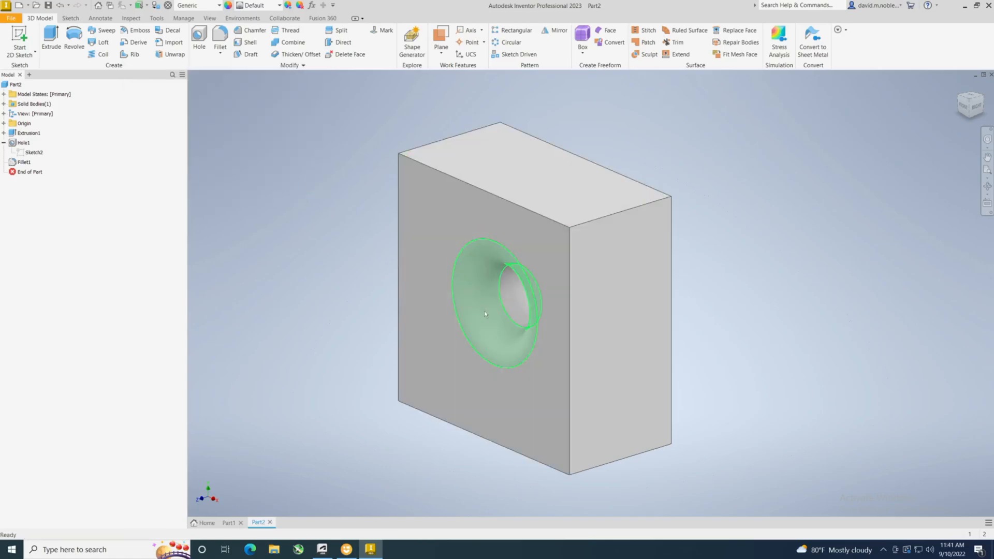
pyautogui.moveTo(482, 291)
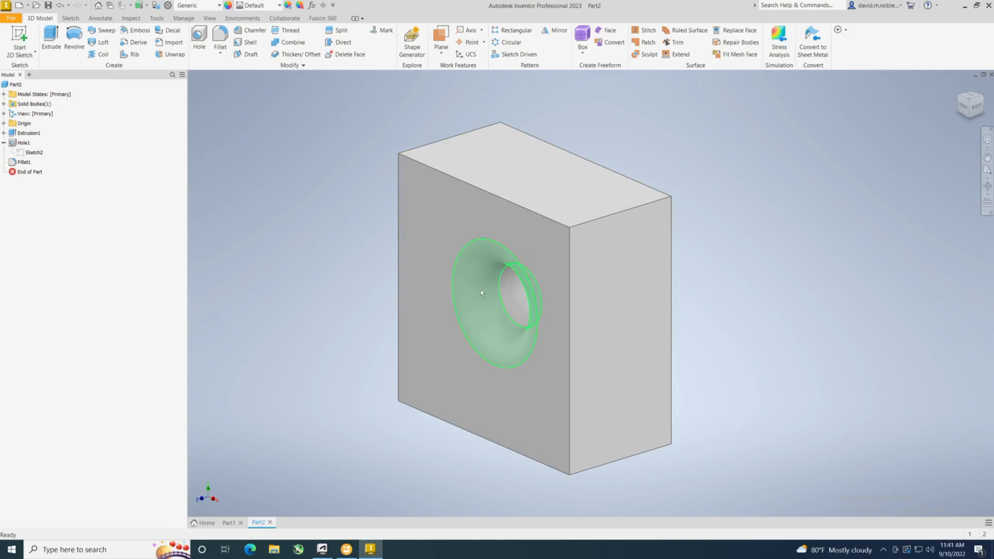
pyautogui.moveTo(494, 268)
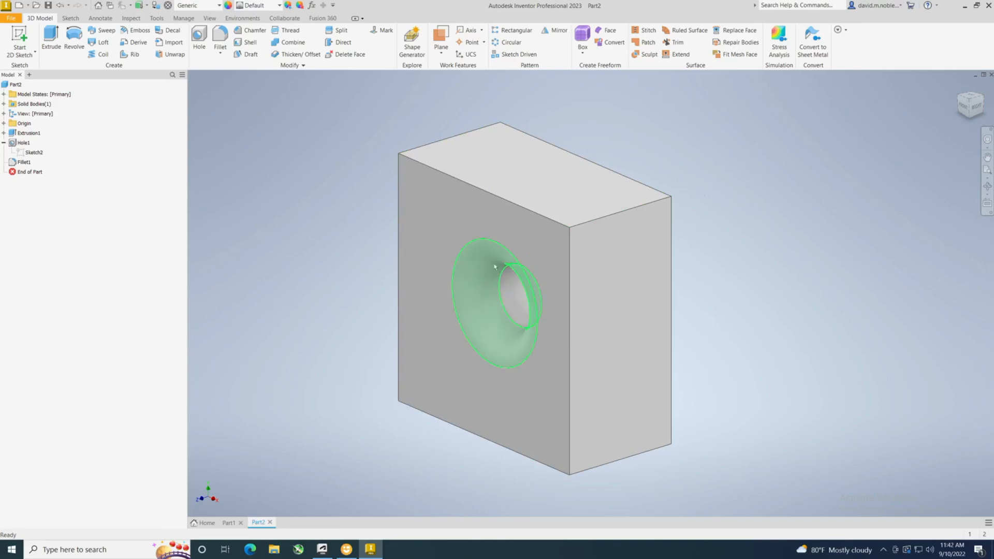
pyautogui.click(356, 278)
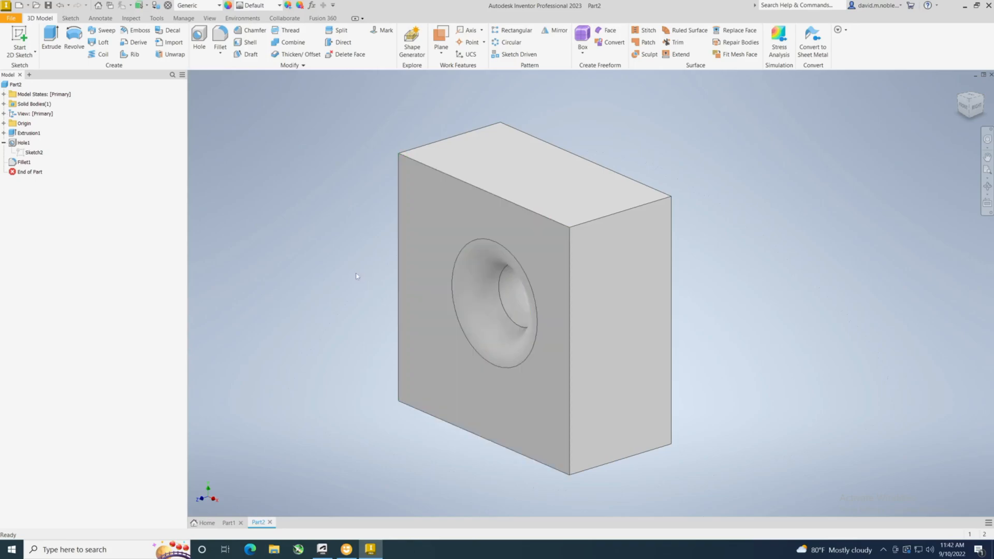
pyautogui.moveTo(376, 155)
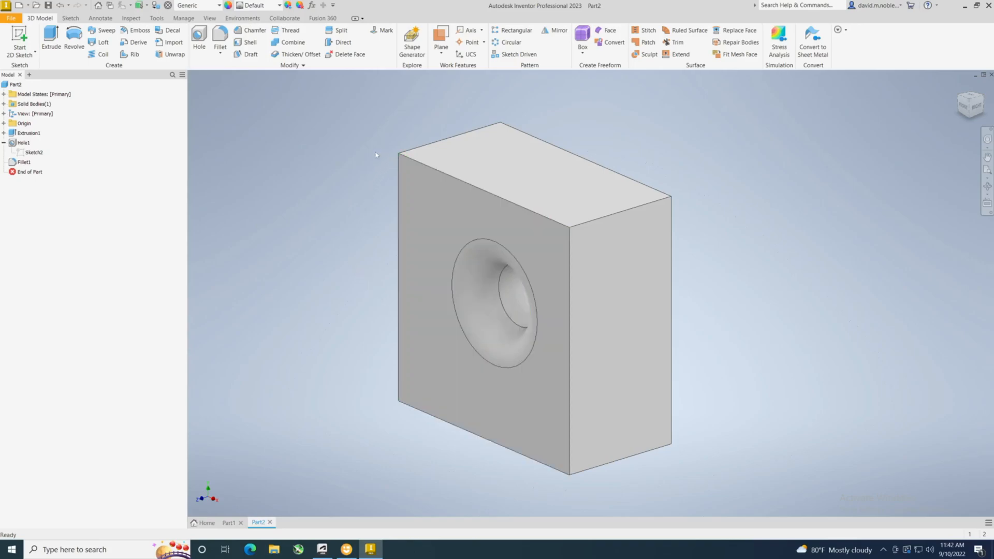
pyautogui.moveTo(396, 185)
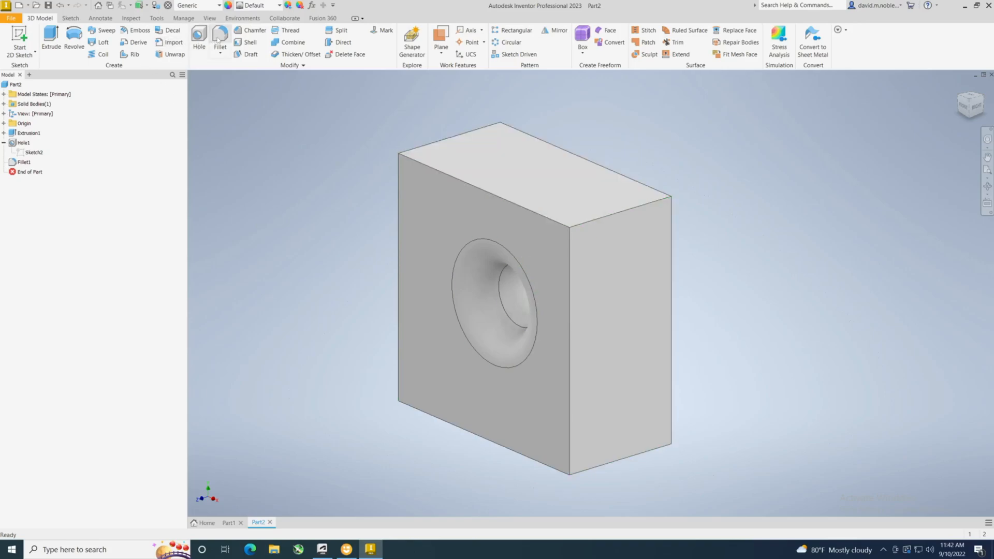
# Fillet the four front-face outer edges at .125 in as Fillet2.
pyautogui.click(220, 36)
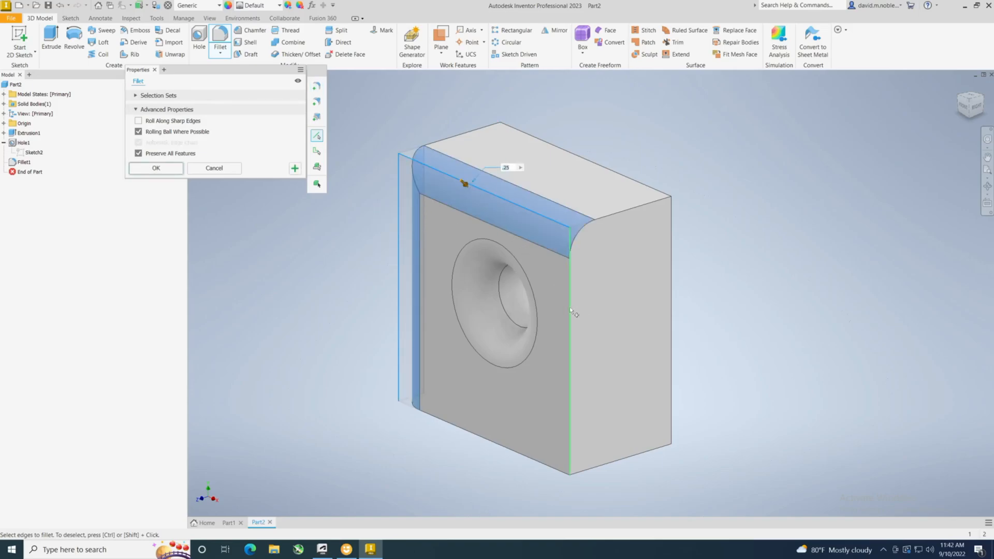
pyautogui.click(569, 311)
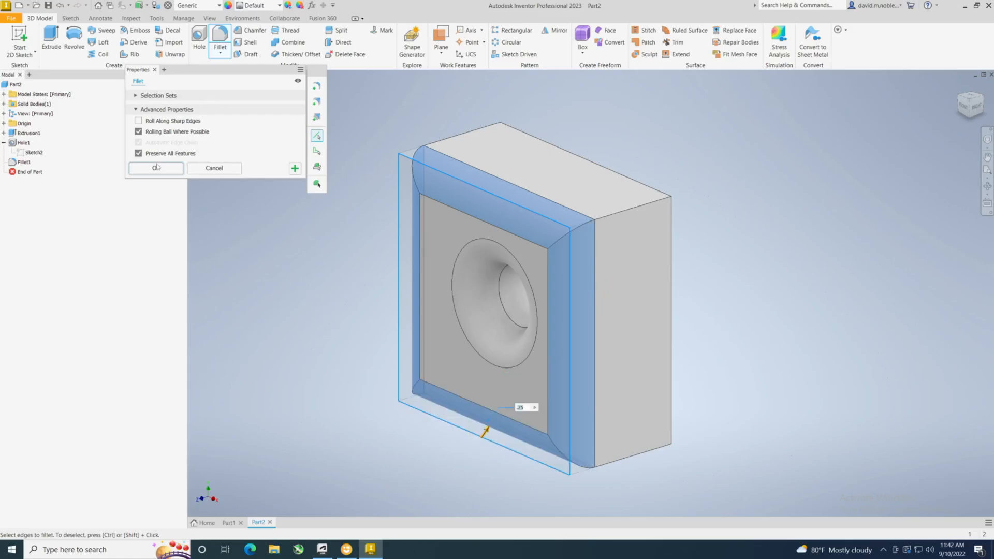
pyautogui.moveTo(520, 412)
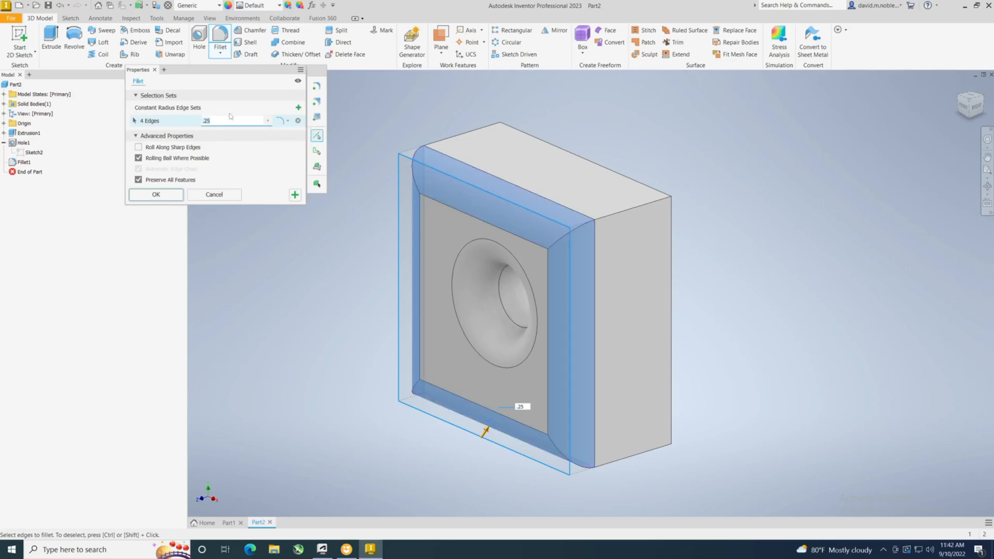
pyautogui.write('.125')
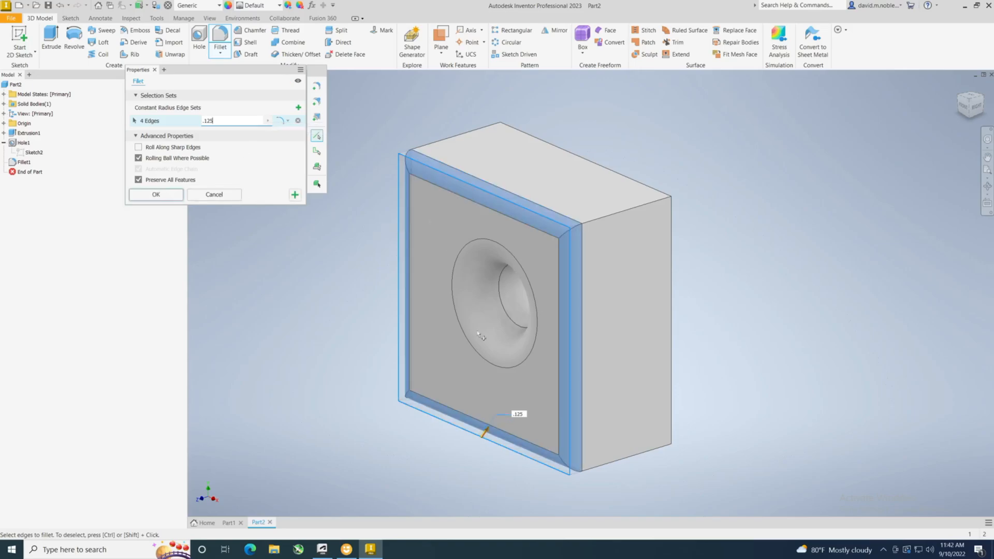
pyautogui.moveTo(139, 221)
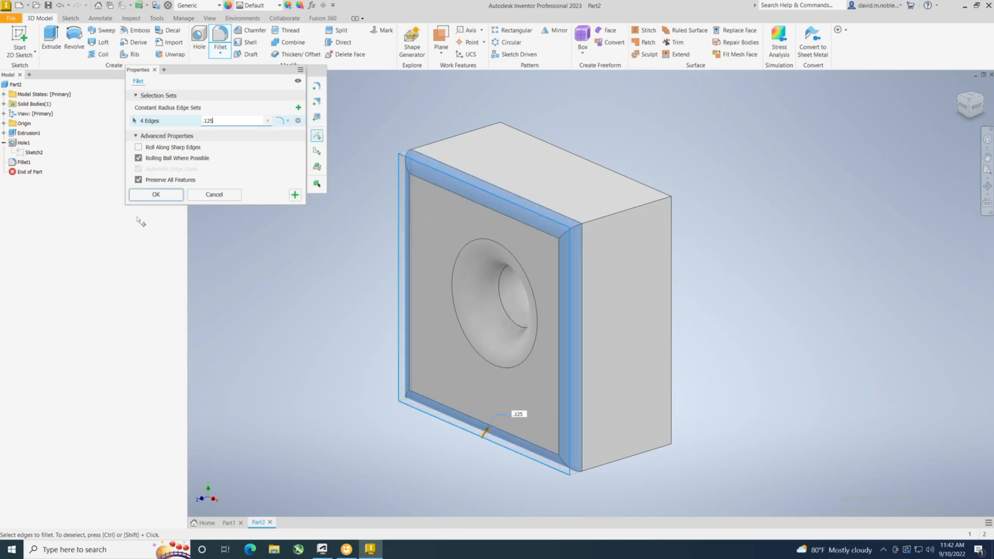
pyautogui.click(156, 195)
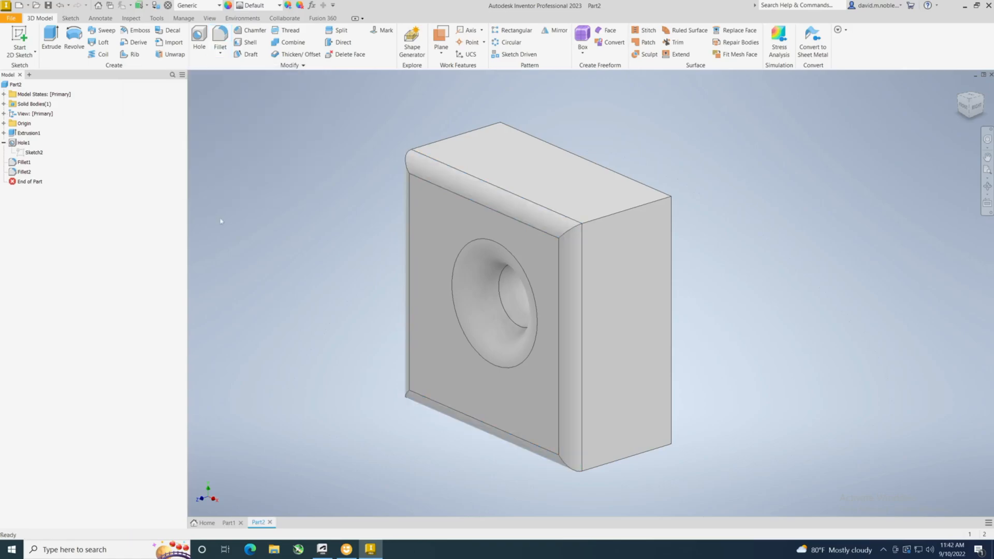
pyautogui.moveTo(239, 113)
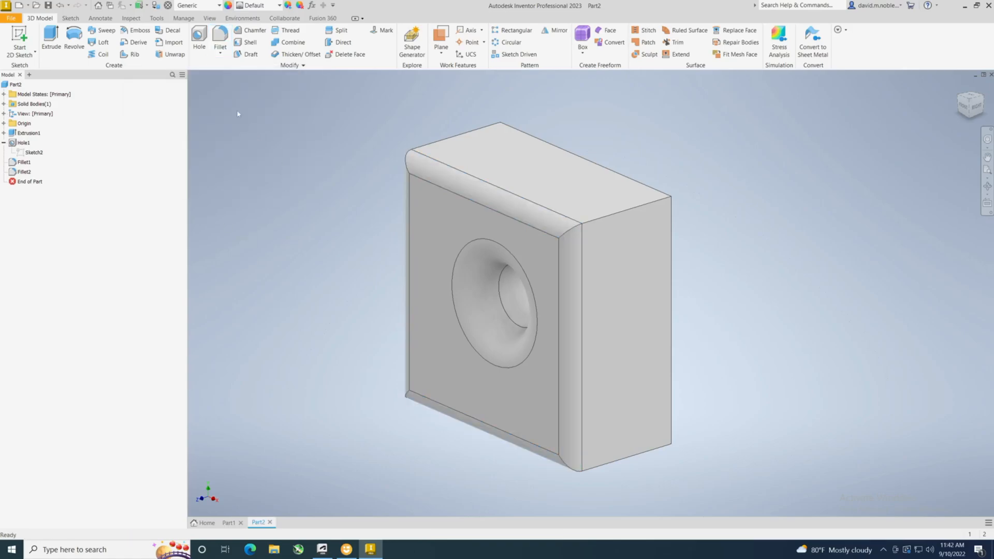
pyautogui.moveTo(220, 39)
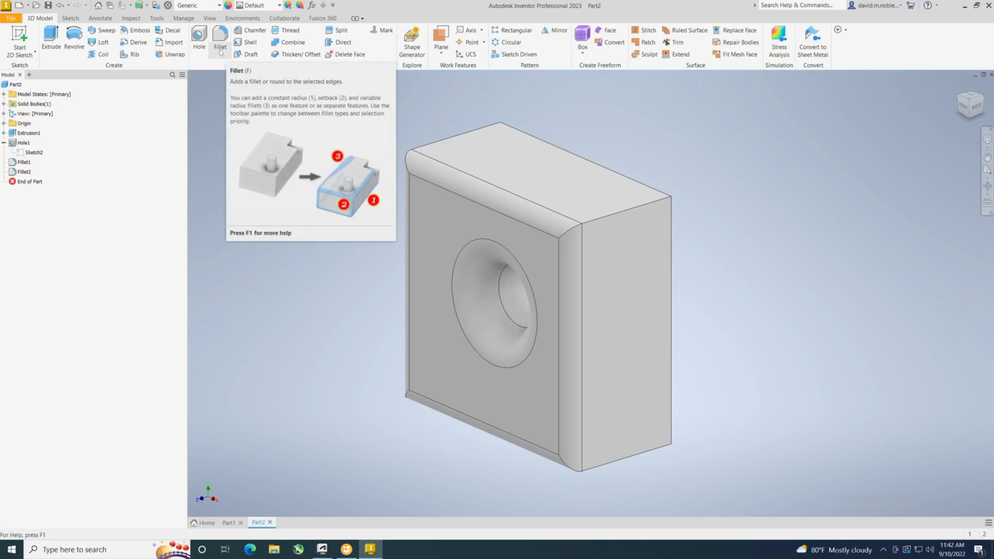
# Fillet the six front-to-back depth edges at .125 in as Fillet3.
pyautogui.click(219, 39)
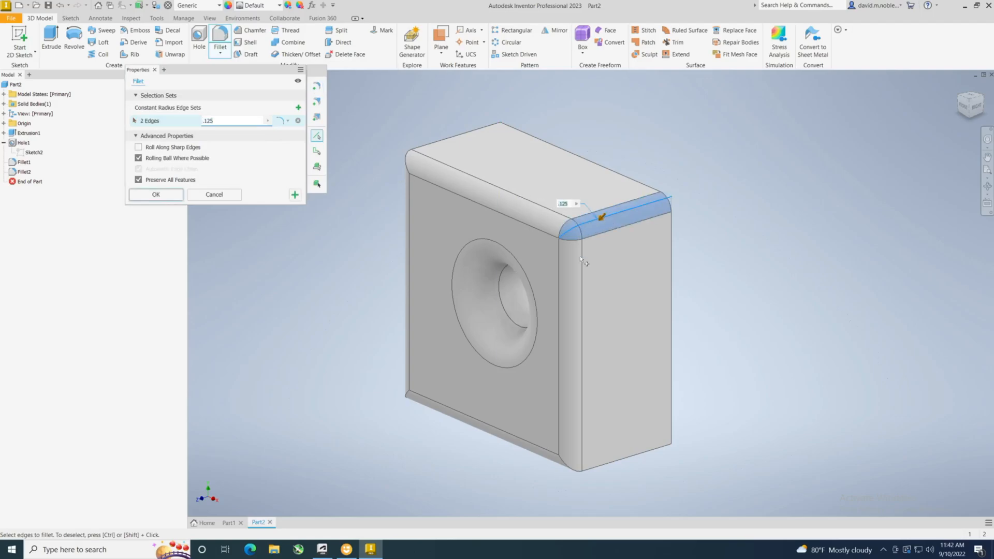
pyautogui.moveTo(620, 388)
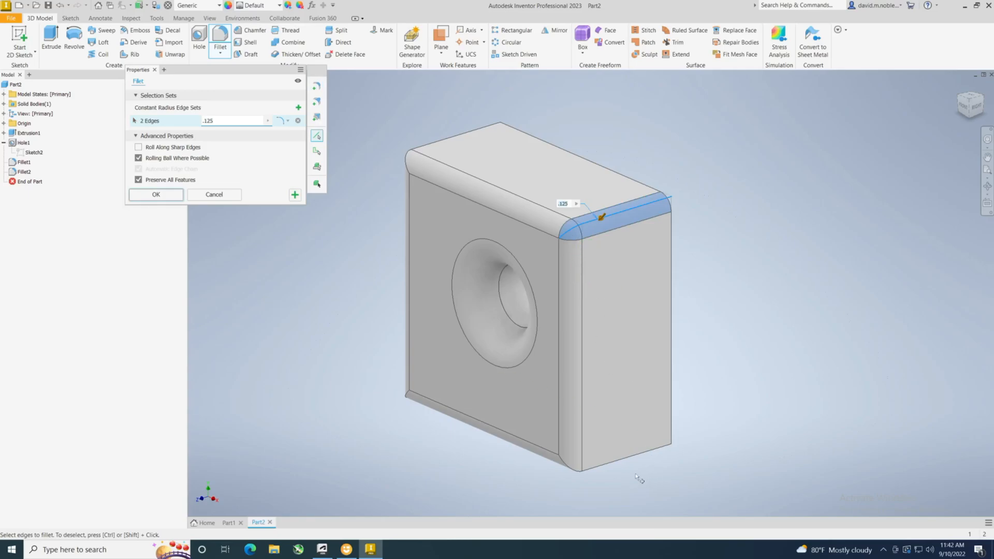
pyautogui.click(622, 472)
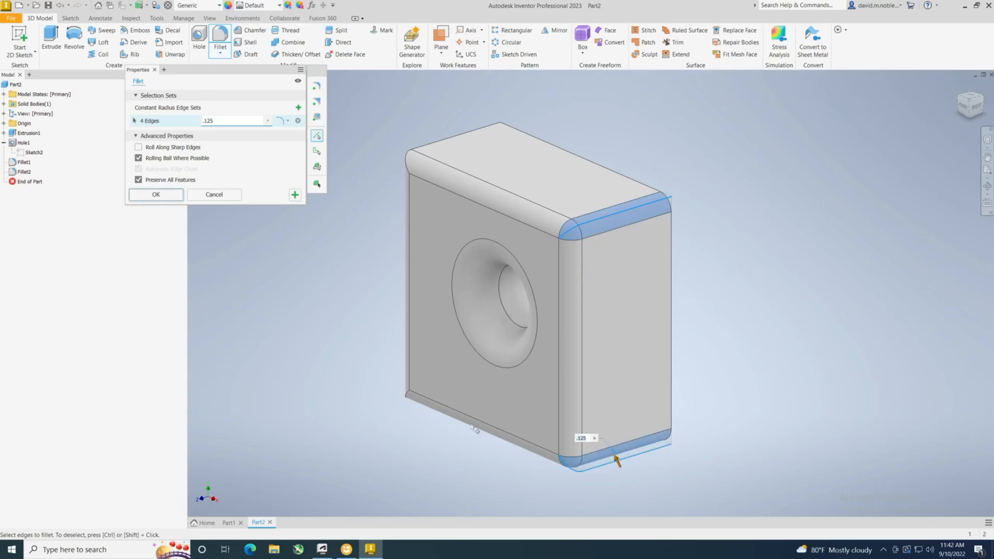
pyautogui.moveTo(413, 421)
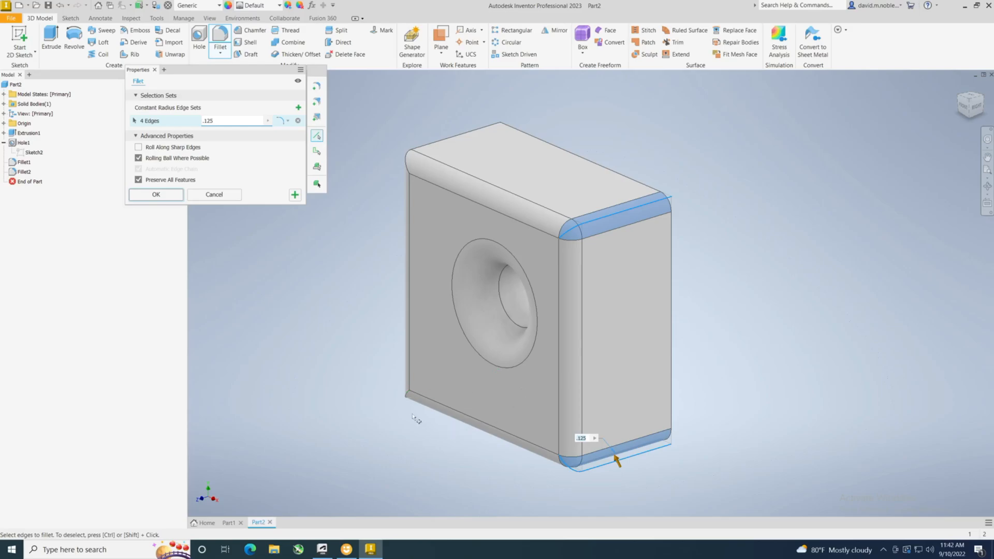
pyautogui.moveTo(944, 231)
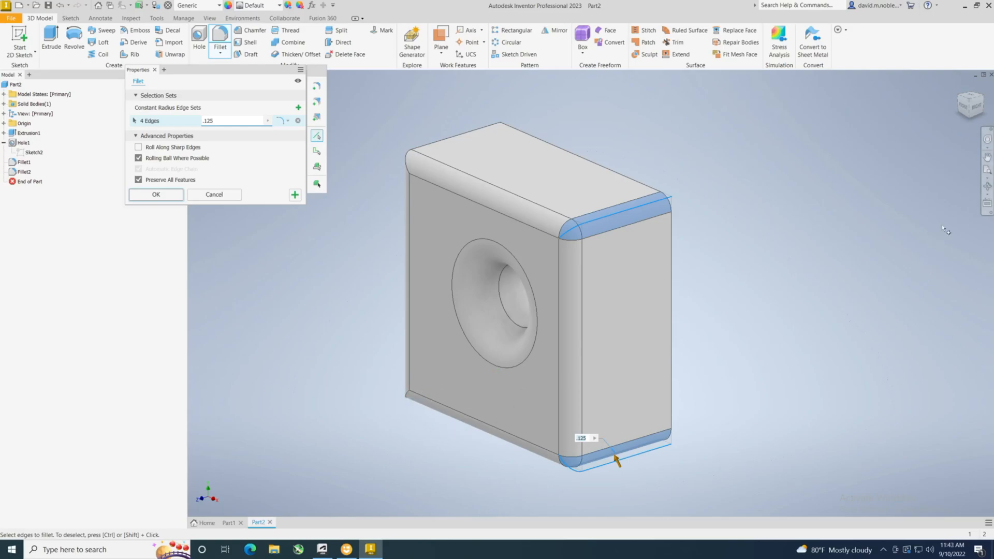
pyautogui.moveTo(394, 424)
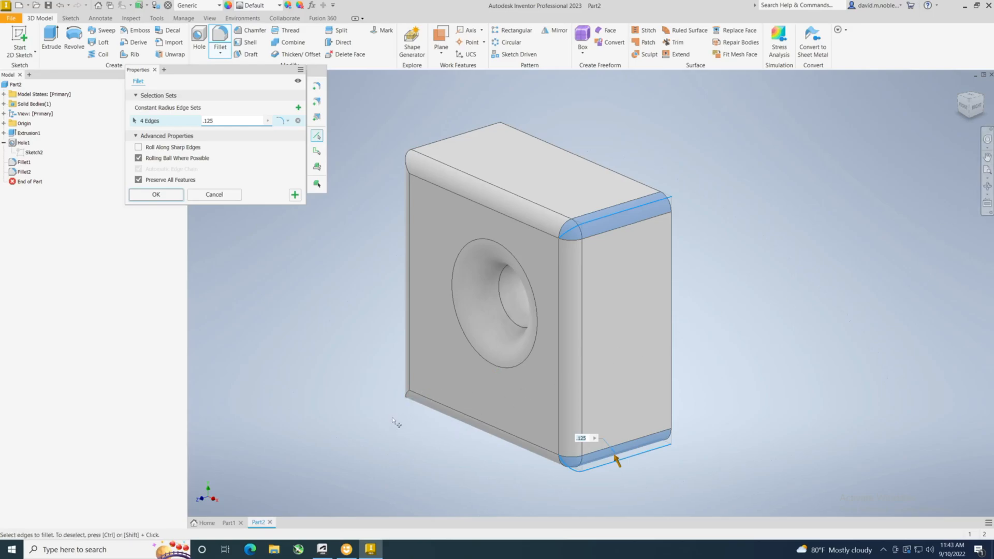
pyautogui.moveTo(449, 394)
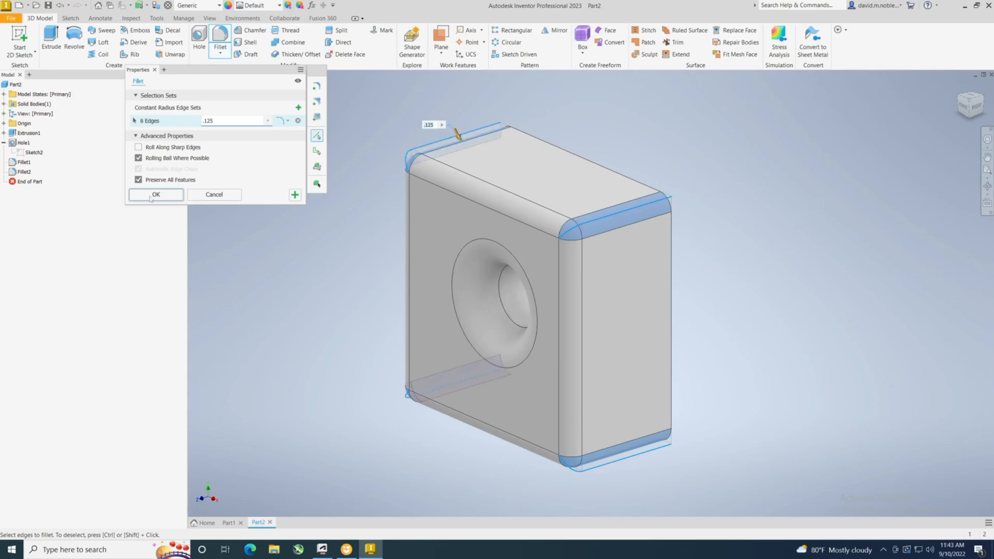
pyautogui.click(156, 195)
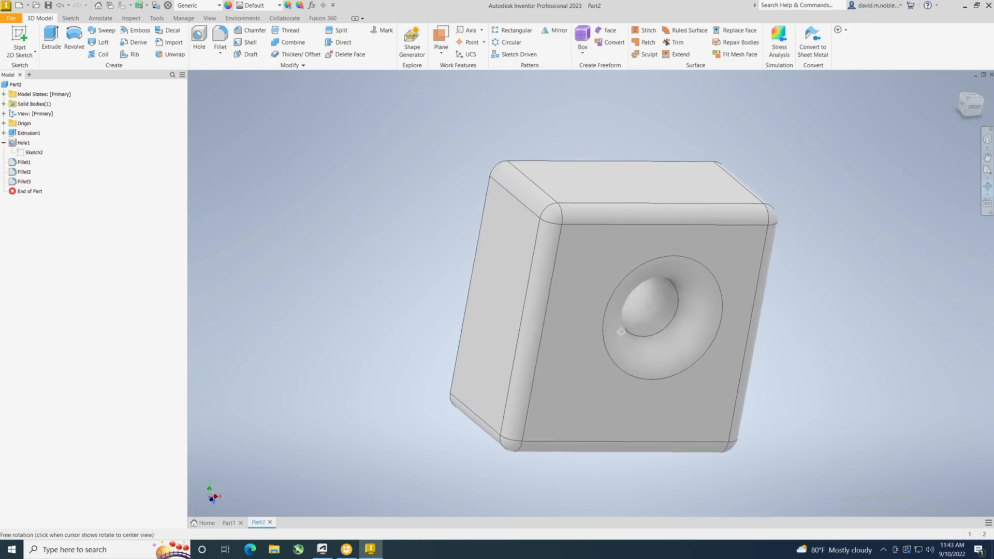
pyautogui.moveTo(622, 331); pyautogui.dragTo(728, 313)
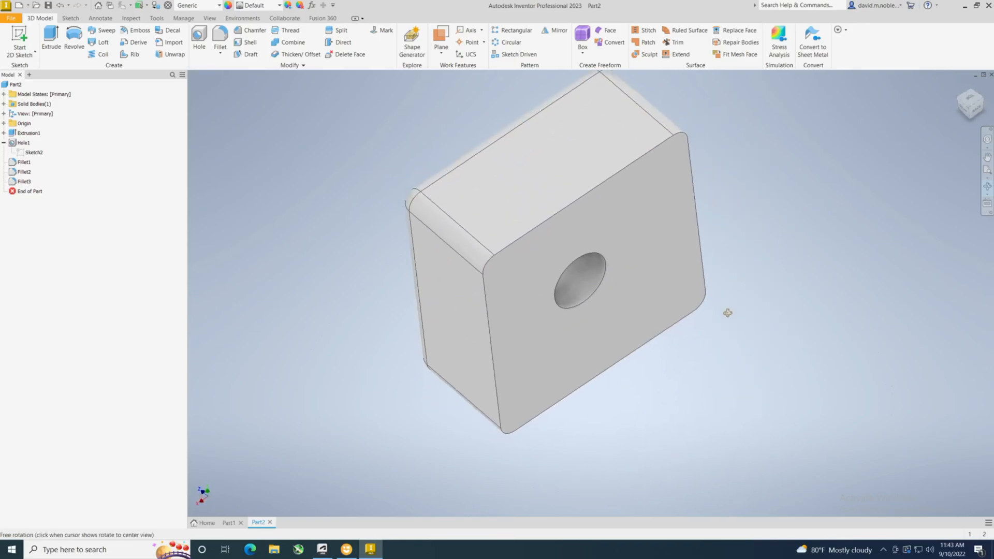
pyautogui.moveTo(728, 312); pyautogui.dragTo(778, 265)
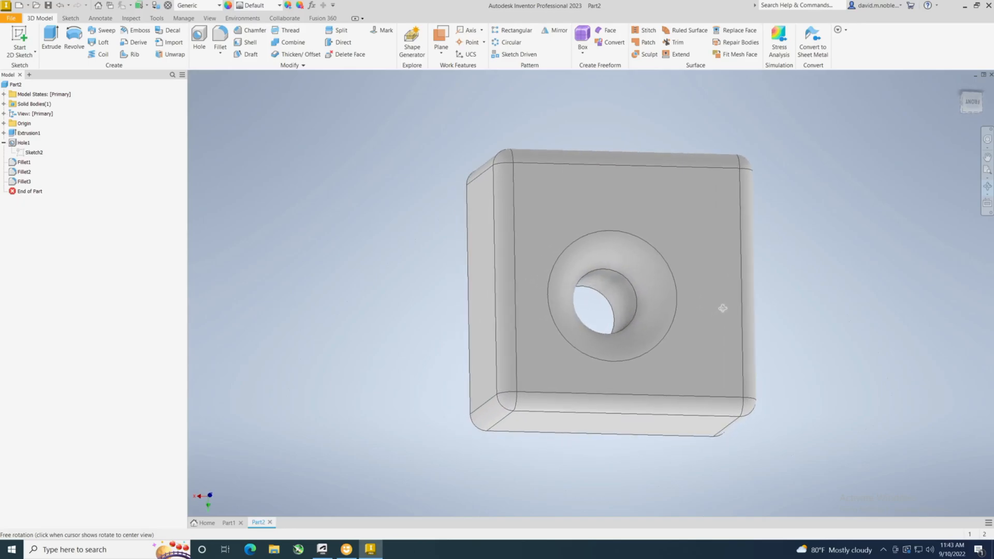
pyautogui.moveTo(723, 308); pyautogui.dragTo(652, 371)
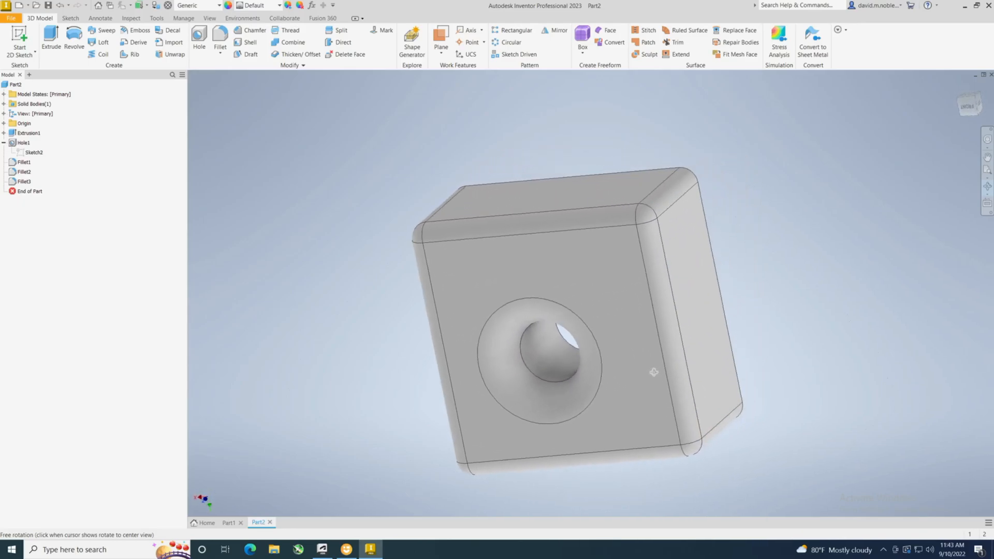
pyautogui.moveTo(653, 372); pyautogui.dragTo(650, 362)
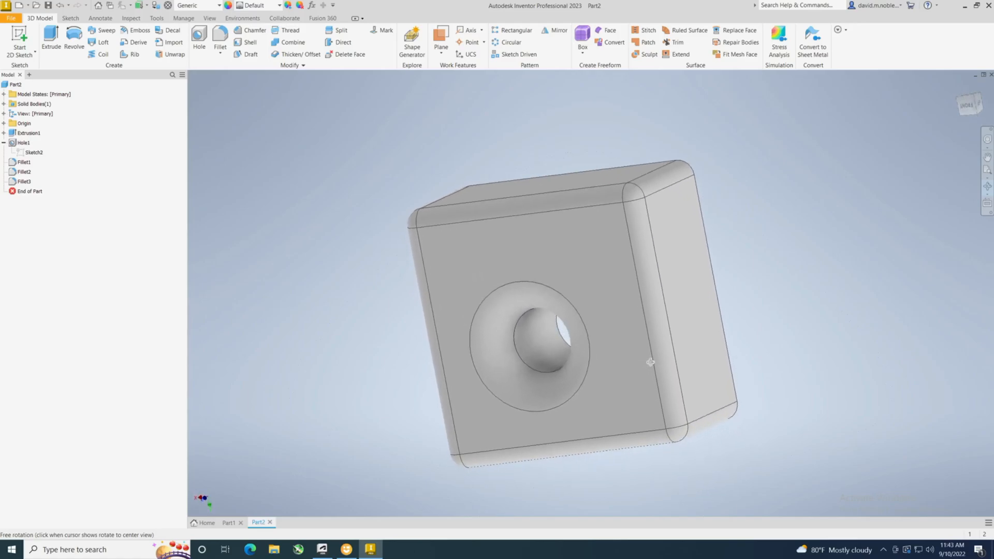